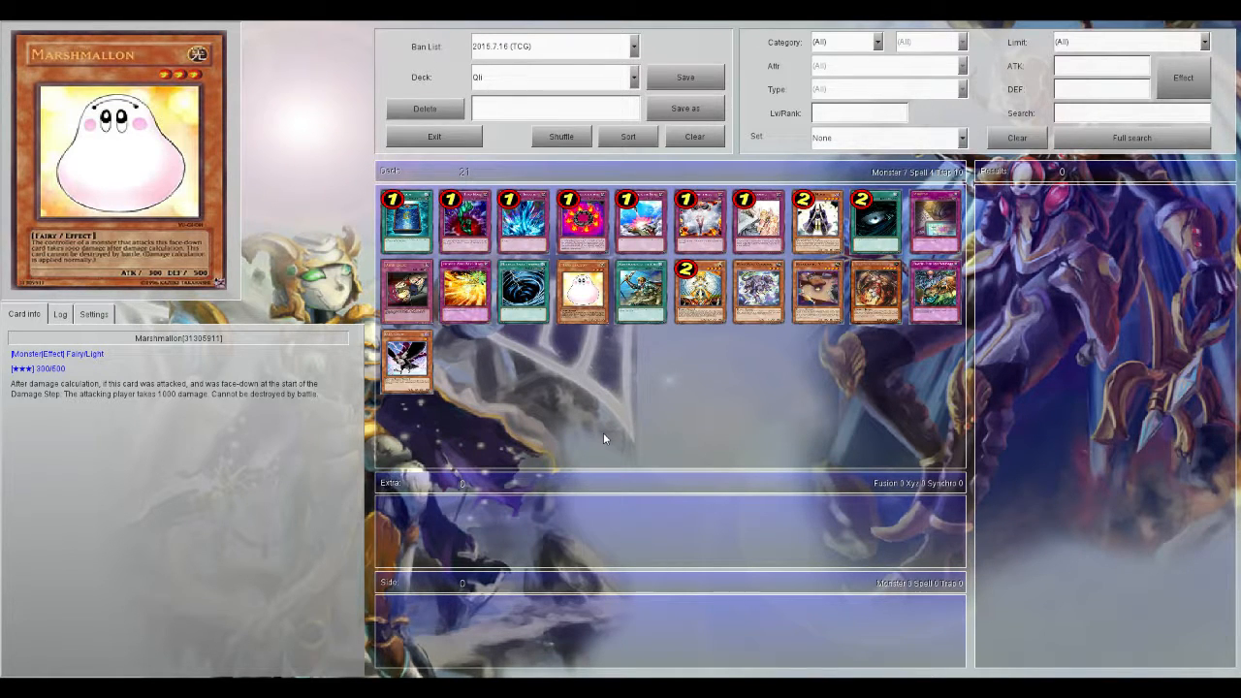
{"action": "mouse_move", "coordinate": [555, 429]}
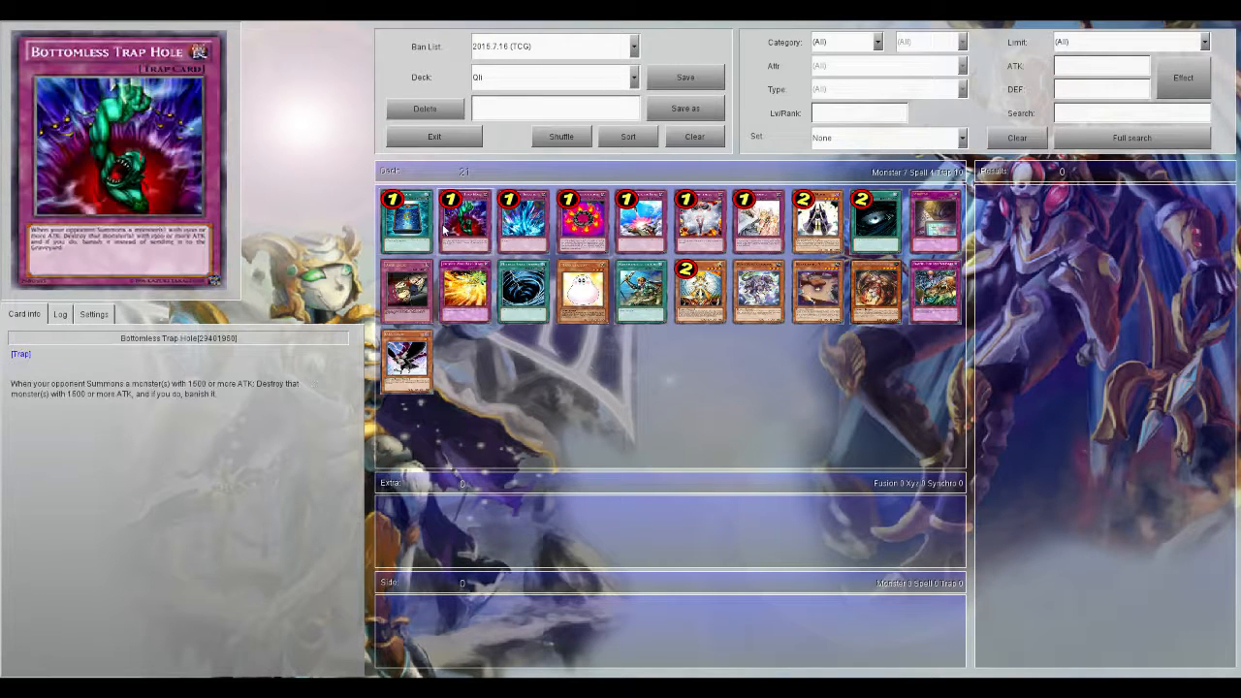
{"action": "mouse_move", "coordinate": [461, 229]}
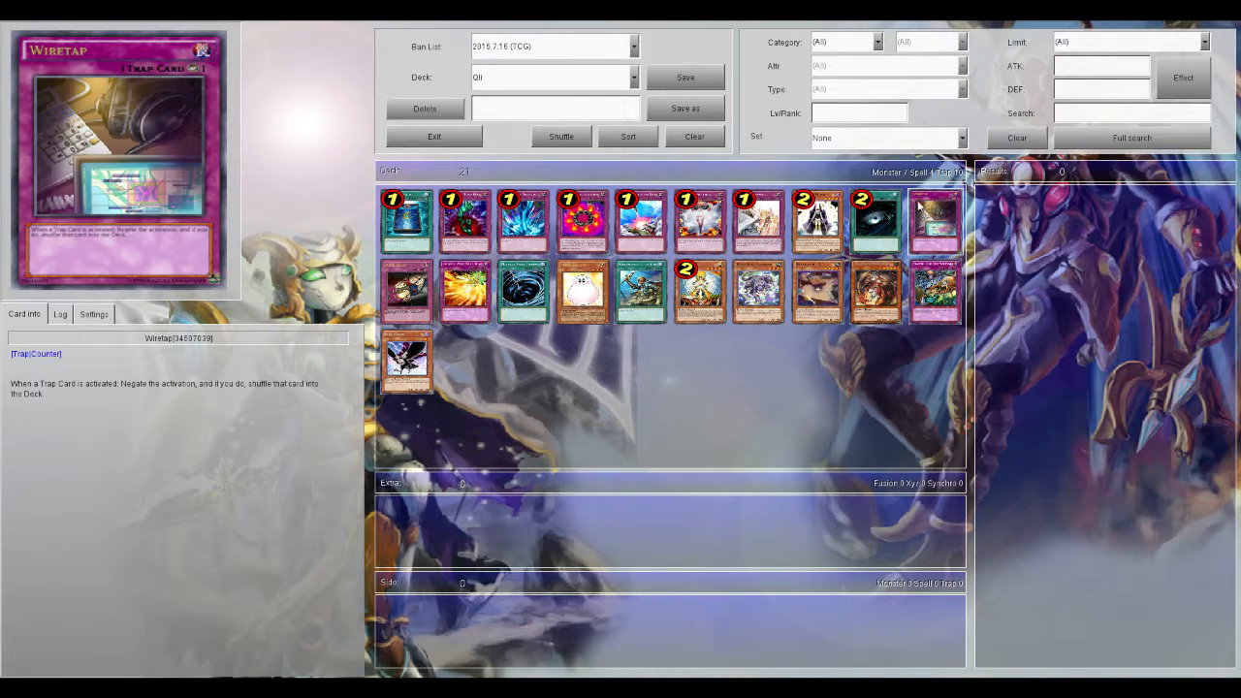
Preview the Wiretap counter trap from the main deck in the Card Info panel.
{"action": "left_click", "coordinate": [876, 221]}
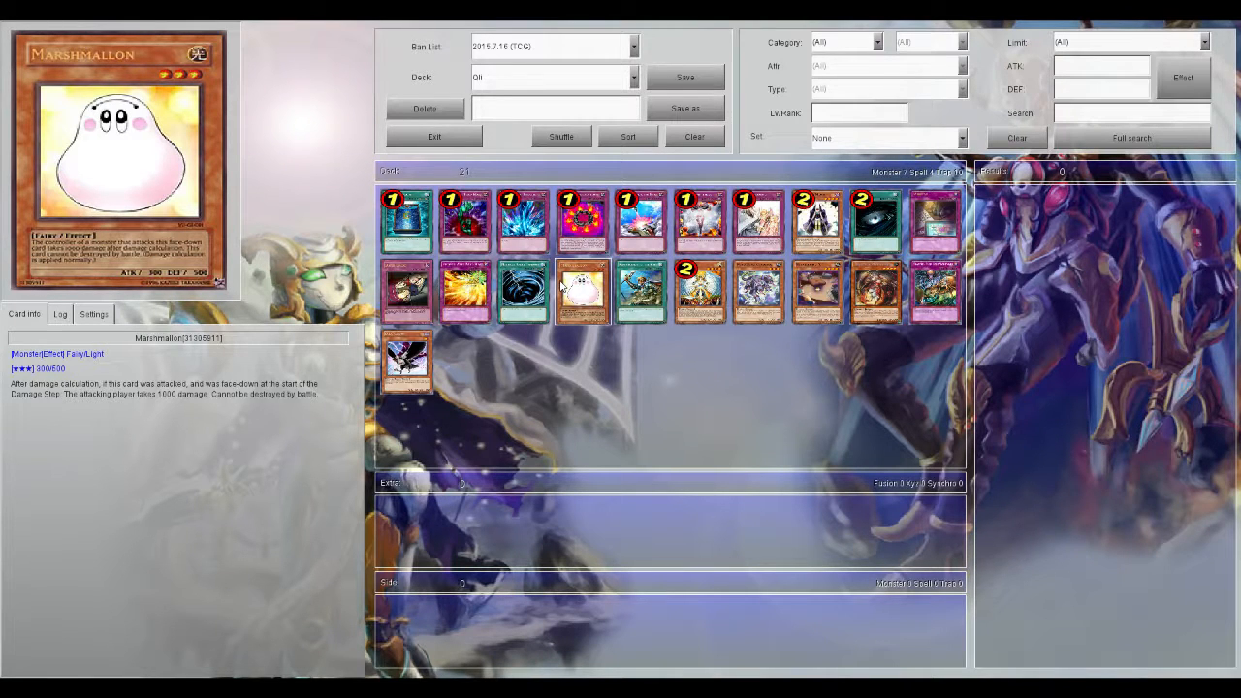
Preview Marshmallon, the Light Fairy monster, in the Card Info panel again.
{"action": "left_click", "coordinate": [756, 221]}
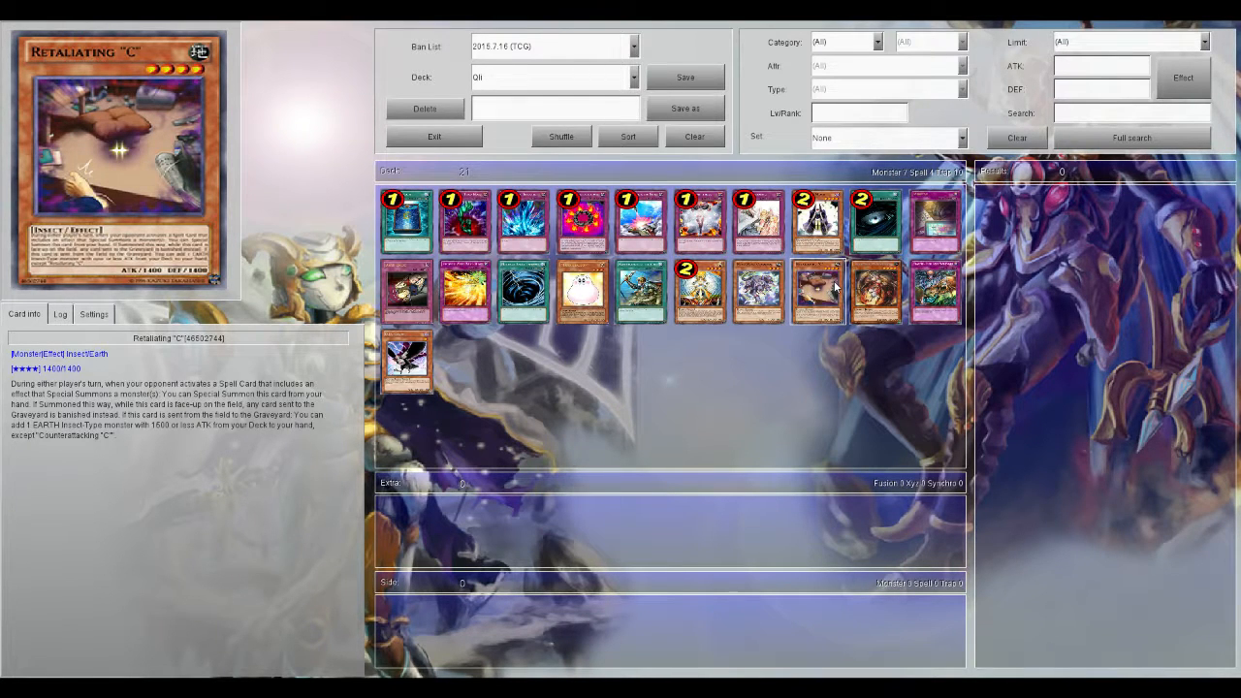
{"action": "mouse_move", "coordinate": [833, 287]}
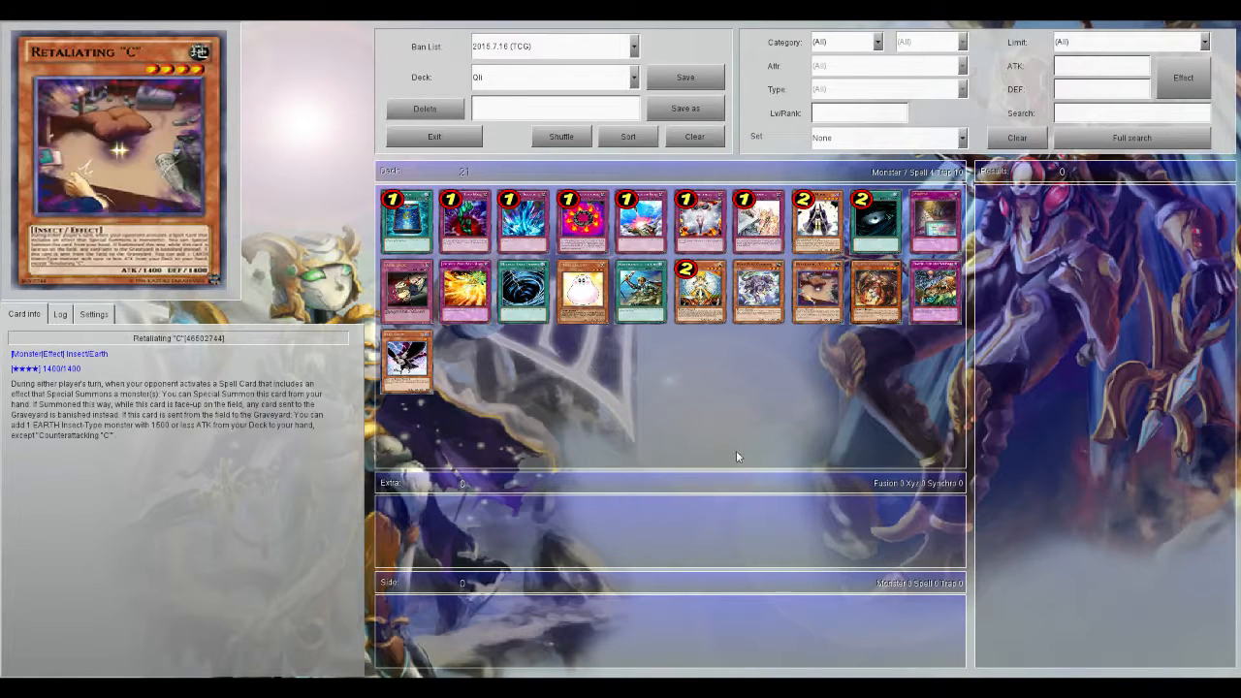
Show Summoner Monk's full card text and effect in the Card Info panel.
{"action": "left_click", "coordinate": [407, 361]}
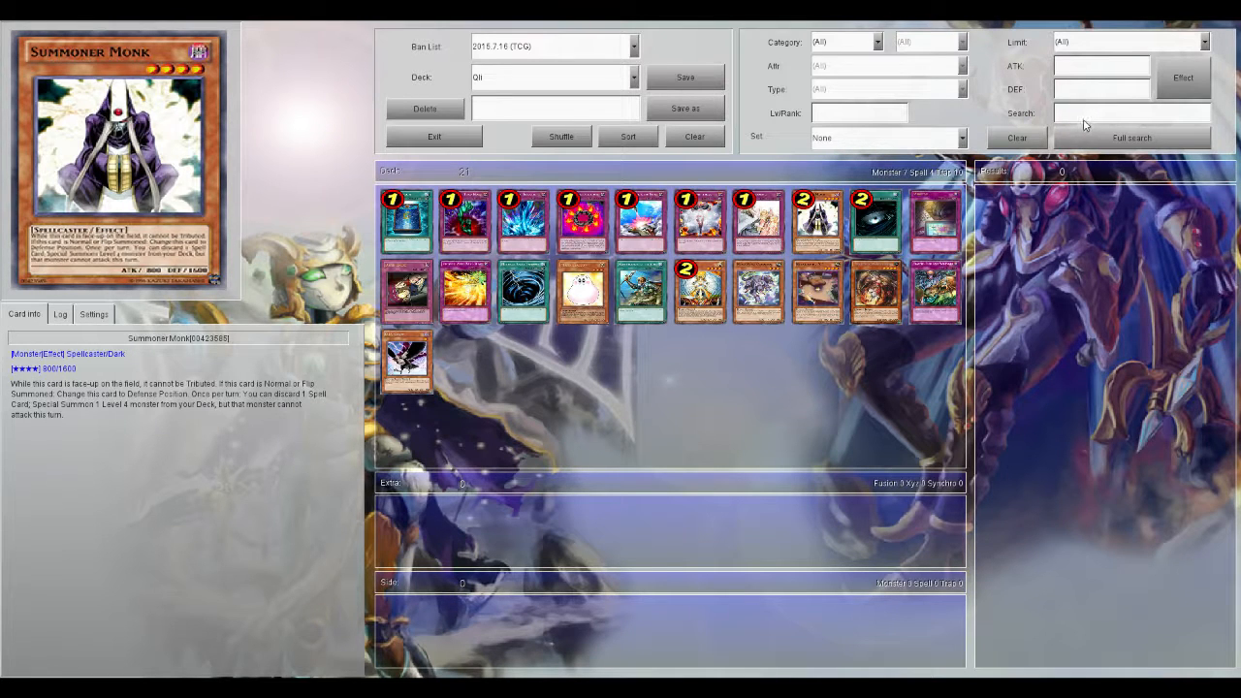
Search 'rival' and add Rivalry of Warlords to the main deck, making 22 cards.
{"action": "type", "text": "rival"}
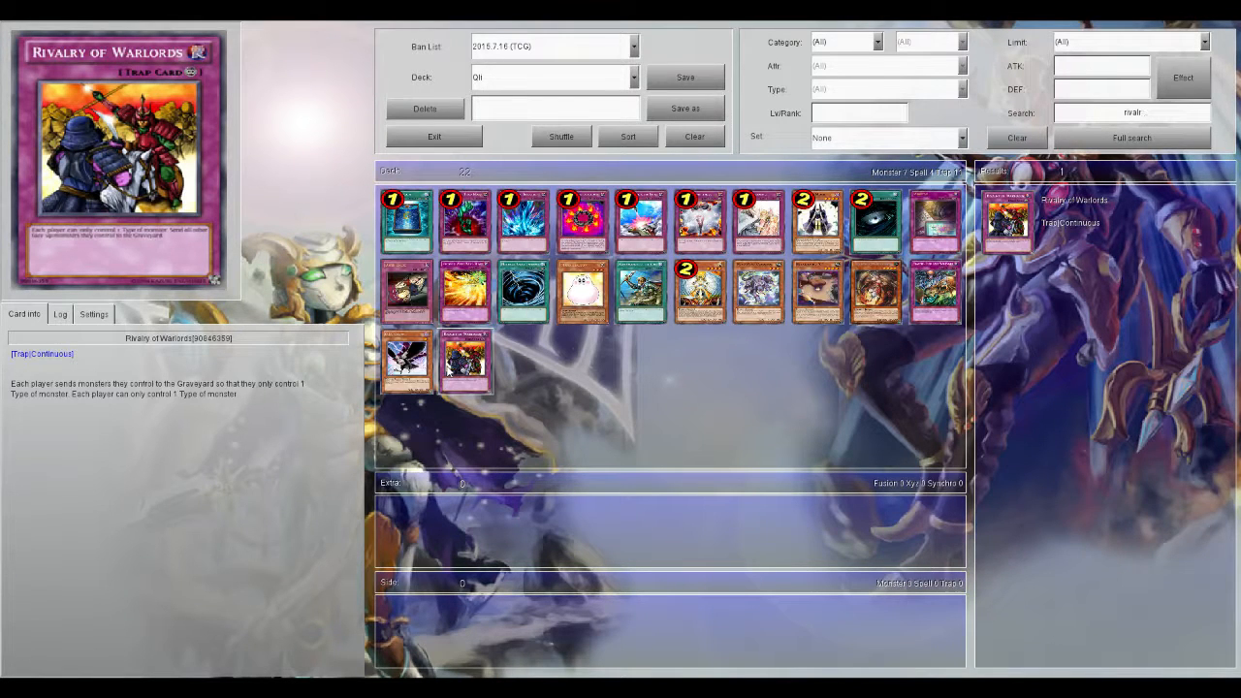
{"action": "type", "text": "r"}
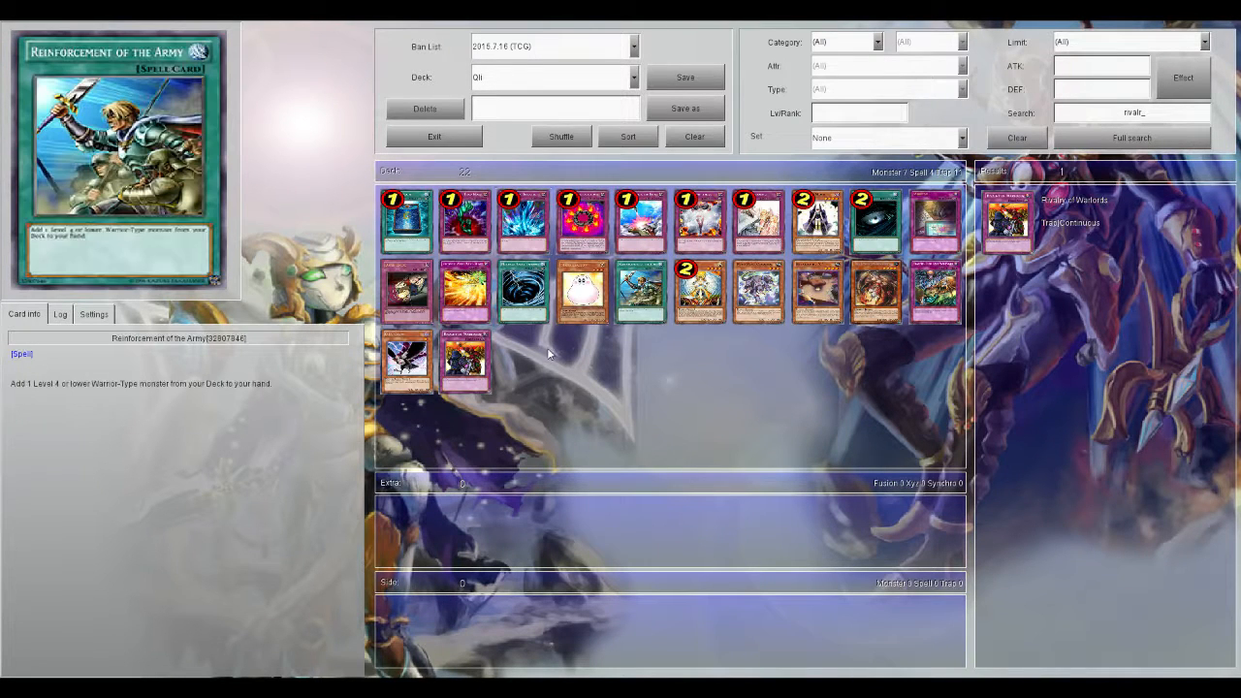
{"action": "mouse_move", "coordinate": [566, 370]}
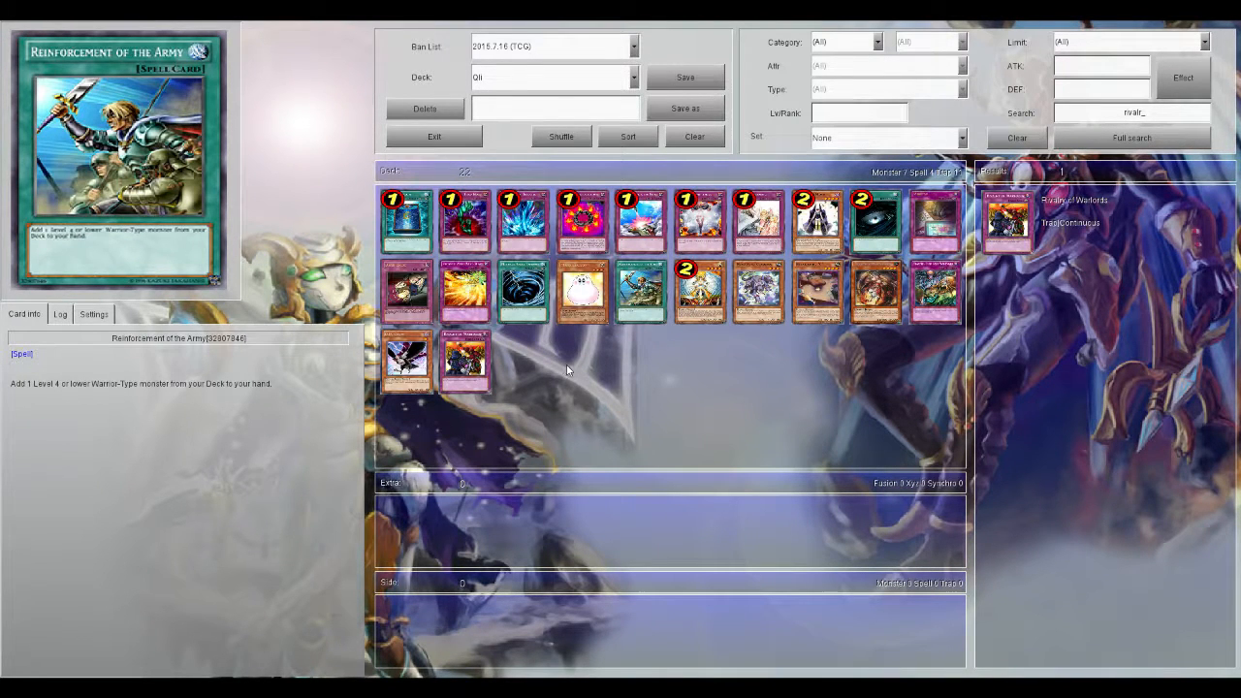
{"action": "mouse_move", "coordinate": [570, 370]}
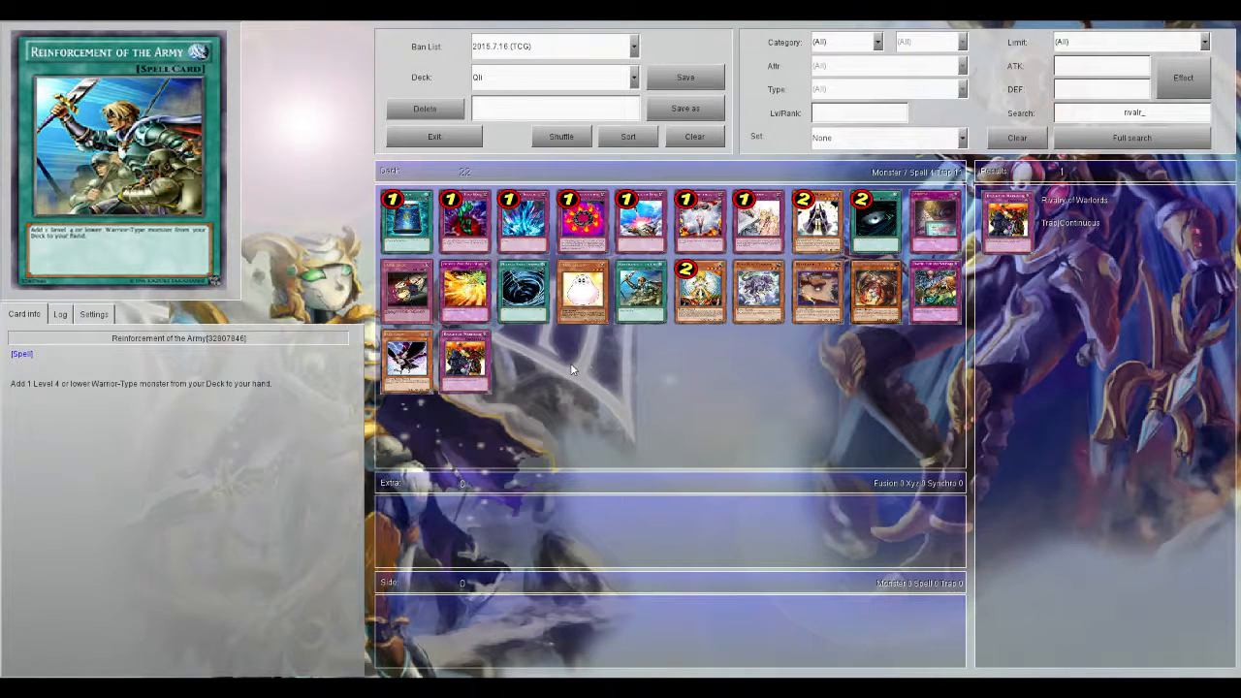
{"action": "mouse_move", "coordinate": [384, 554]}
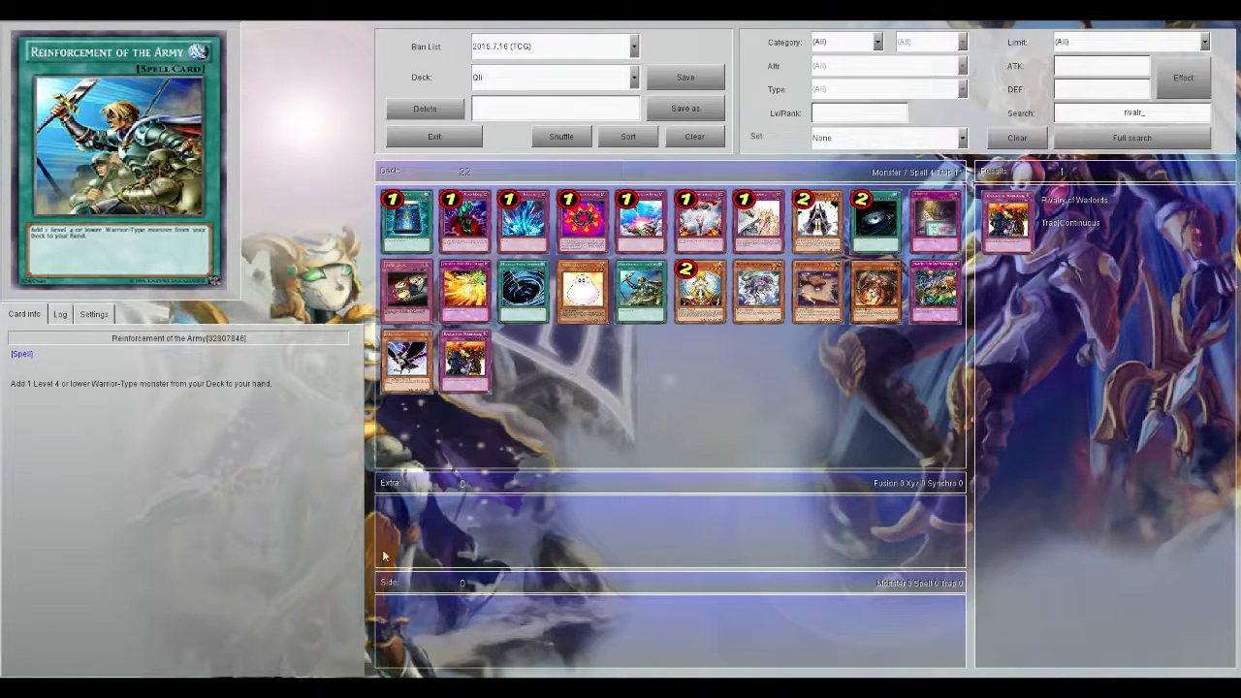